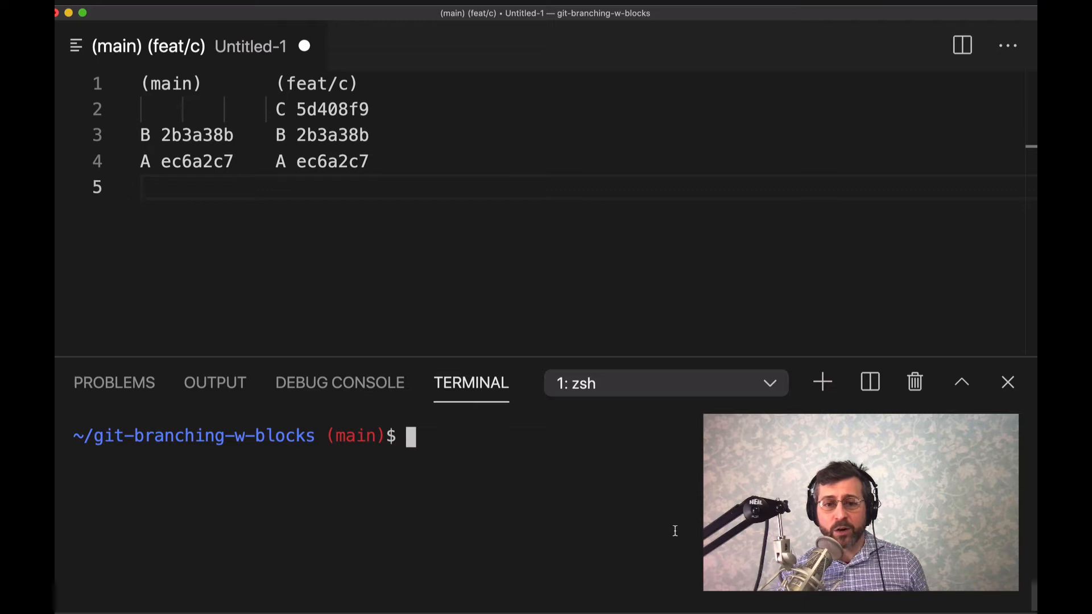
Enter the command 'less .git/refs/heads/main' at the terminal prompt without running it.
{"action": "type", "text": "less .git/refs/heads/main"}
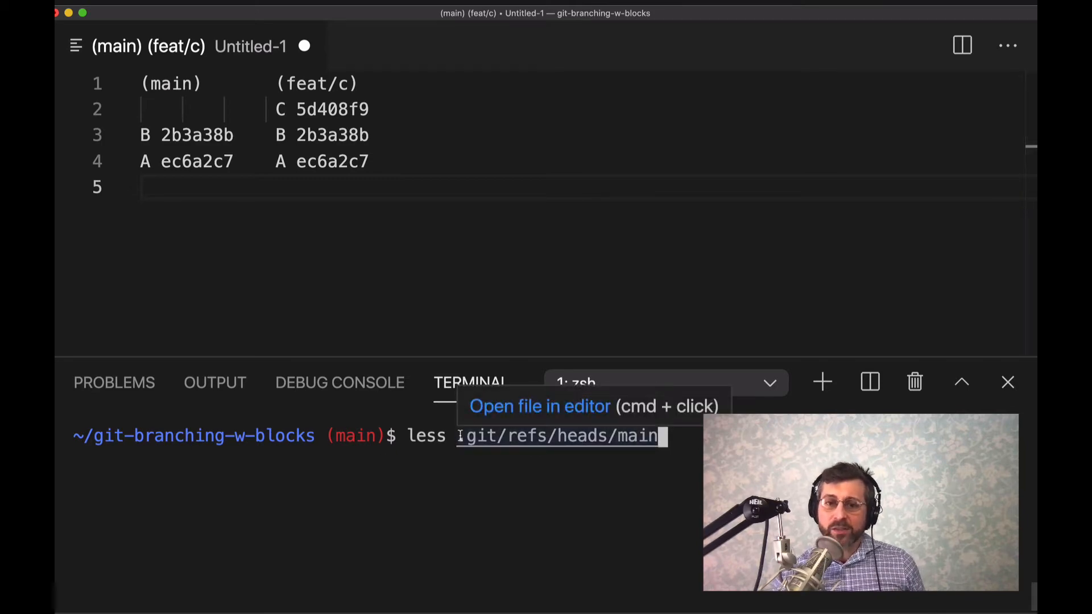
{"action": "mouse_move", "coordinate": [456, 436]}
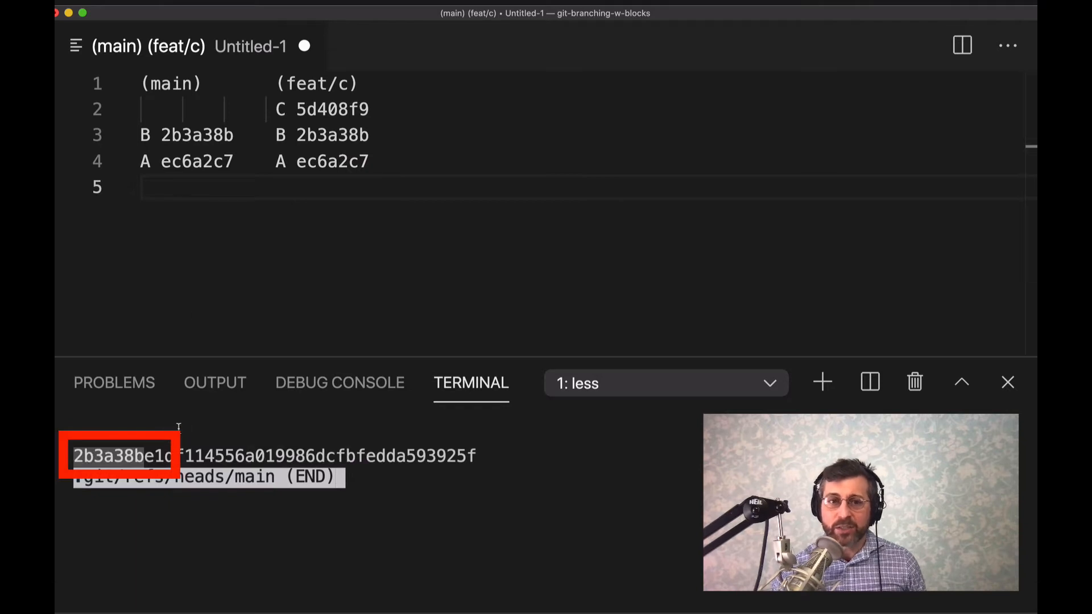
Select hash 2b3a38b on commit B in the diagram to compare with main's ref file.
{"action": "double_click", "coordinate": [196, 135]}
{"action": "type", "text": "less .git/refs/heads/f"}
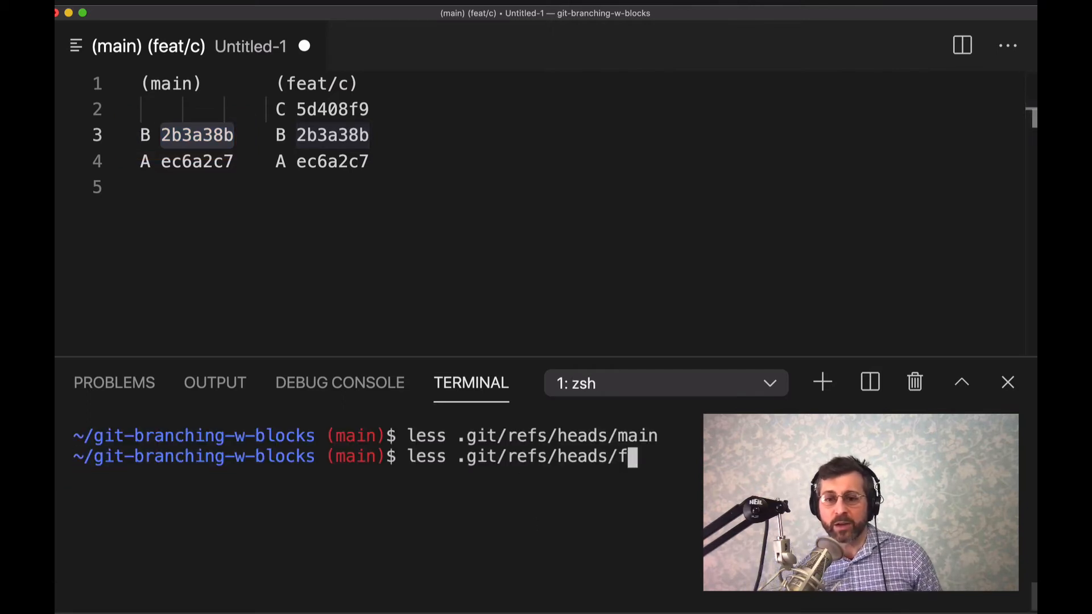
Complete the terminal command 'less .git/refs/heads/feat/c' without running it.
{"action": "type", "text": "eat/c"}
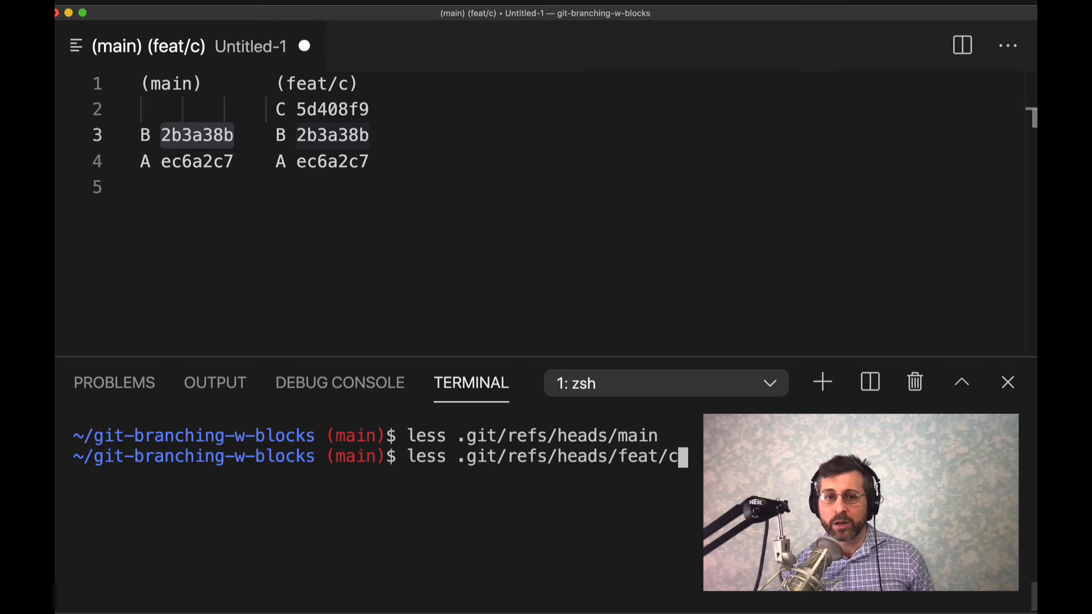